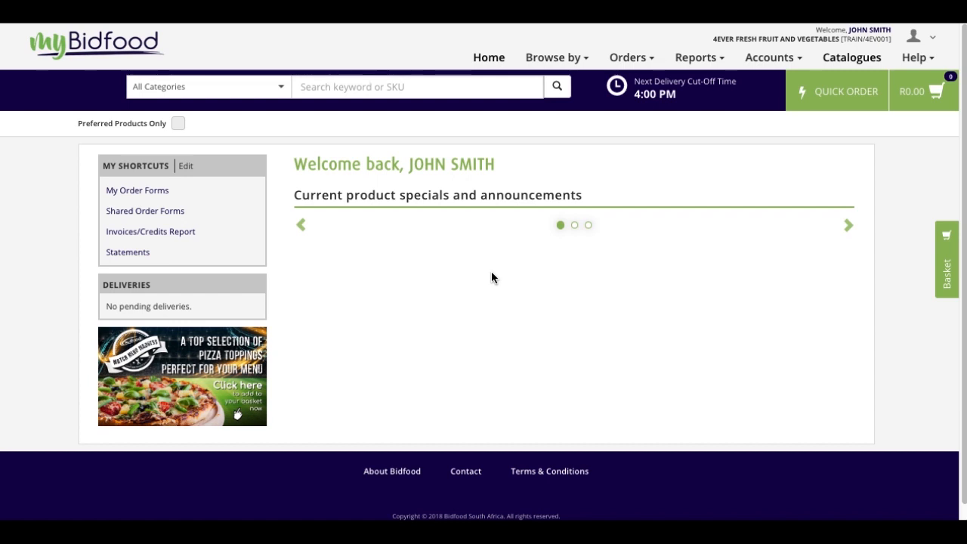
- Search the catalogue for FISH, returning 144 products starting with Arctic Cod Portions 250/280
click(344, 86)
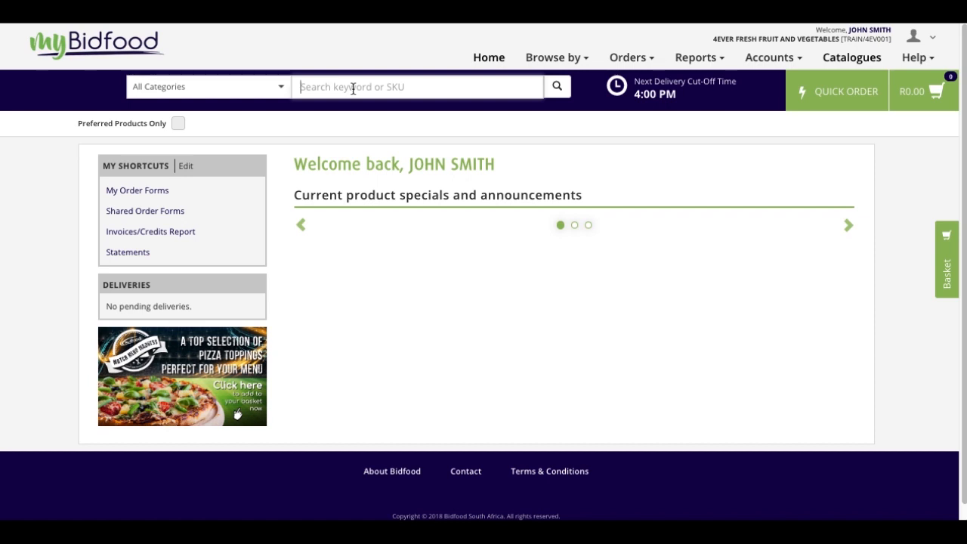
text(Fl)
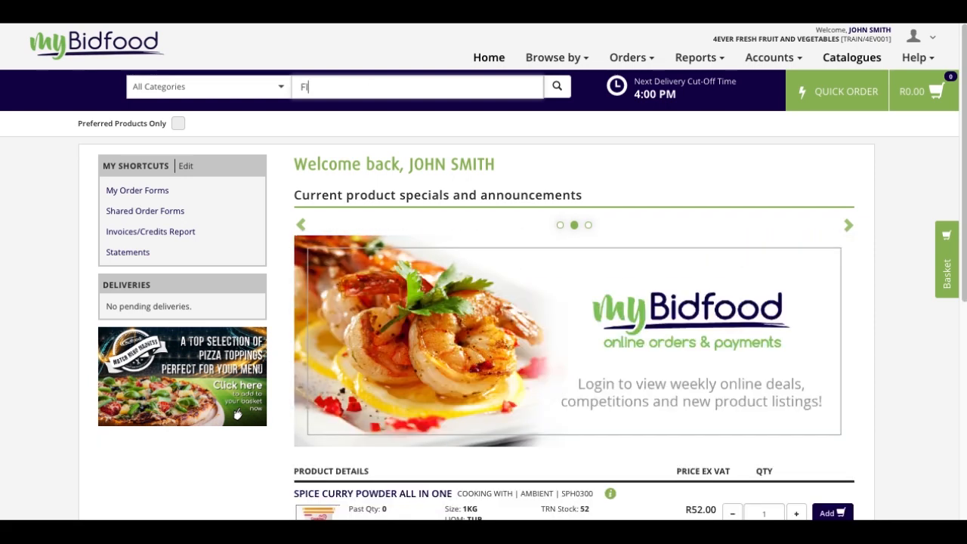
text(SH)
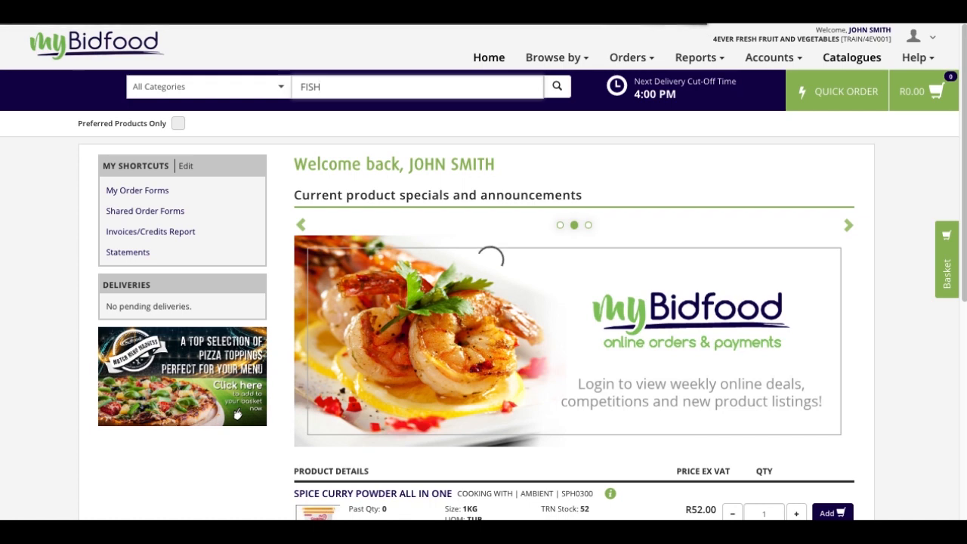
click(556, 85)
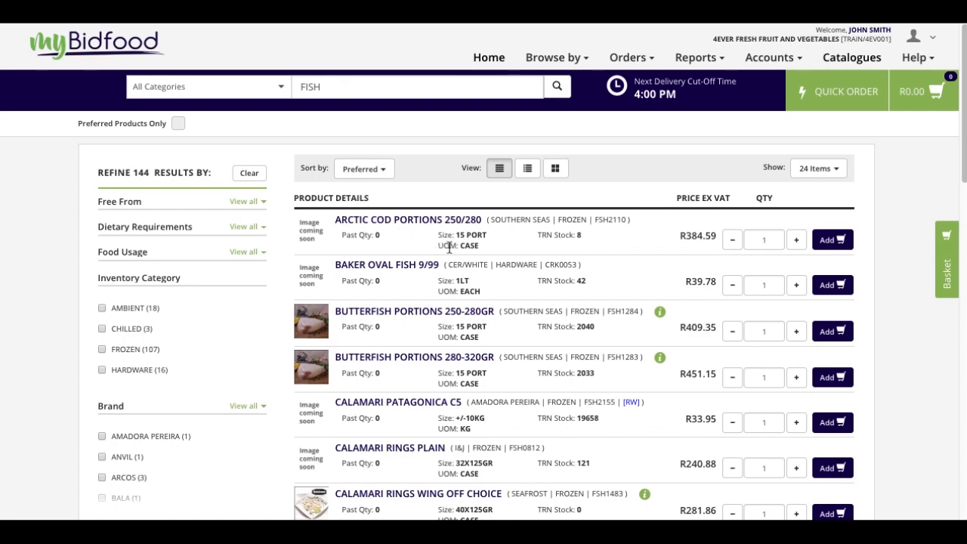
scroll(down, 3)
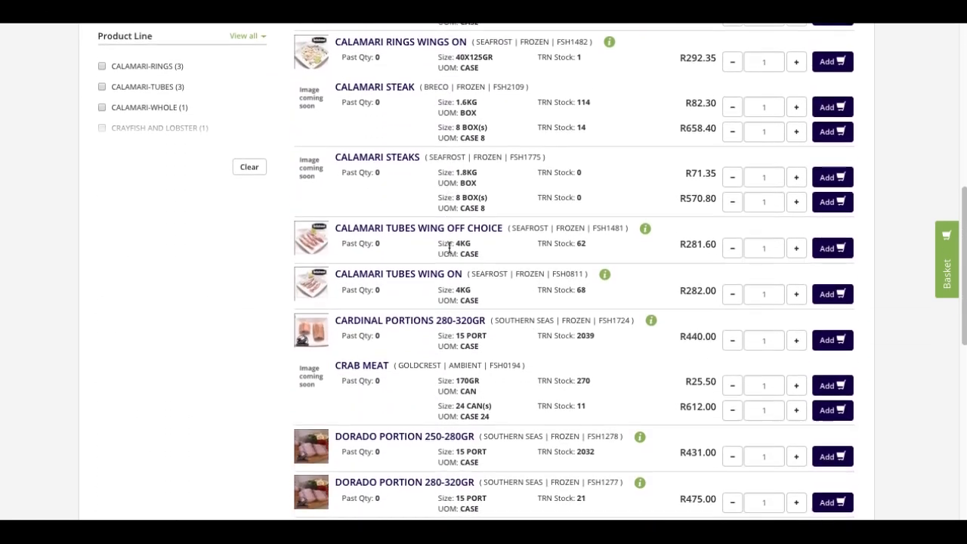
scroll(up, 3)
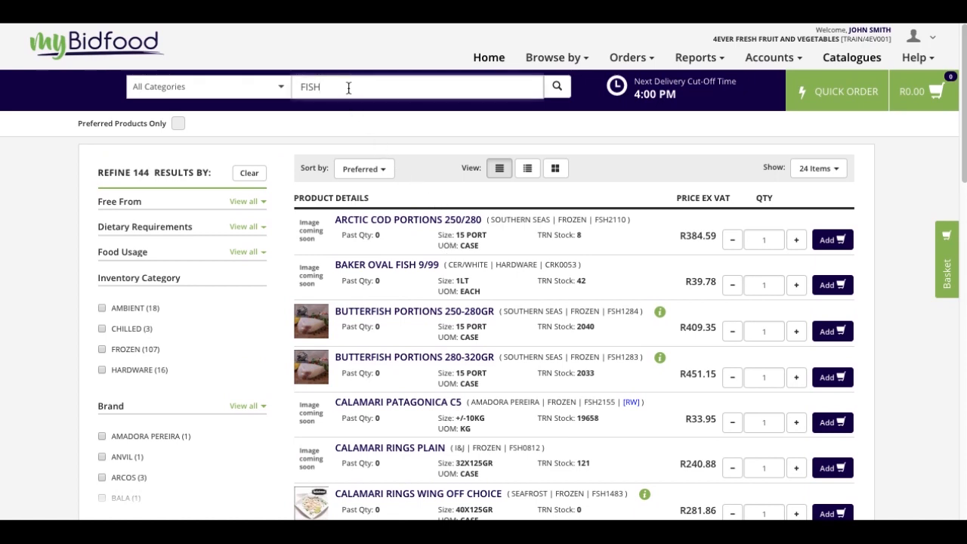
- Extend the search to FISH PORTIONS, cutting the list to 24 products
text(PORTIO)
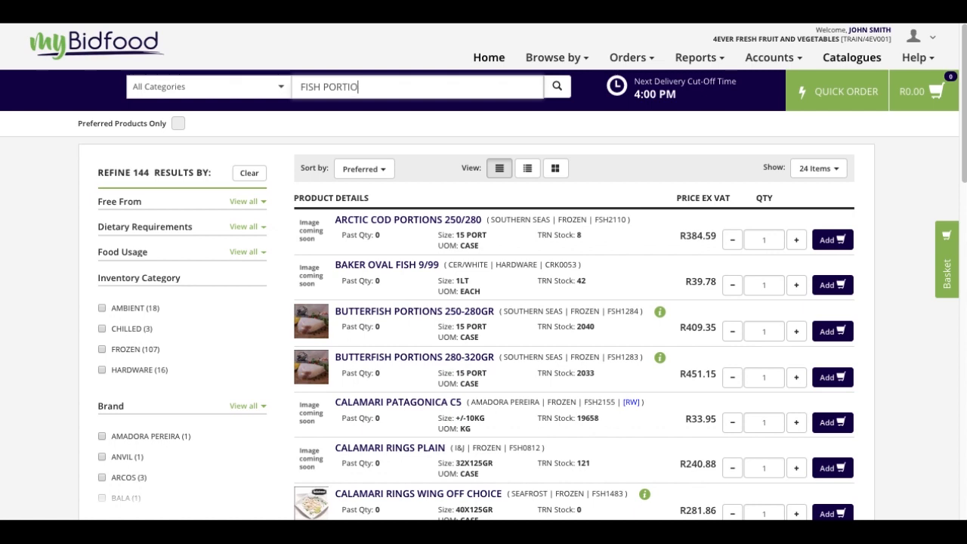
text(NS)
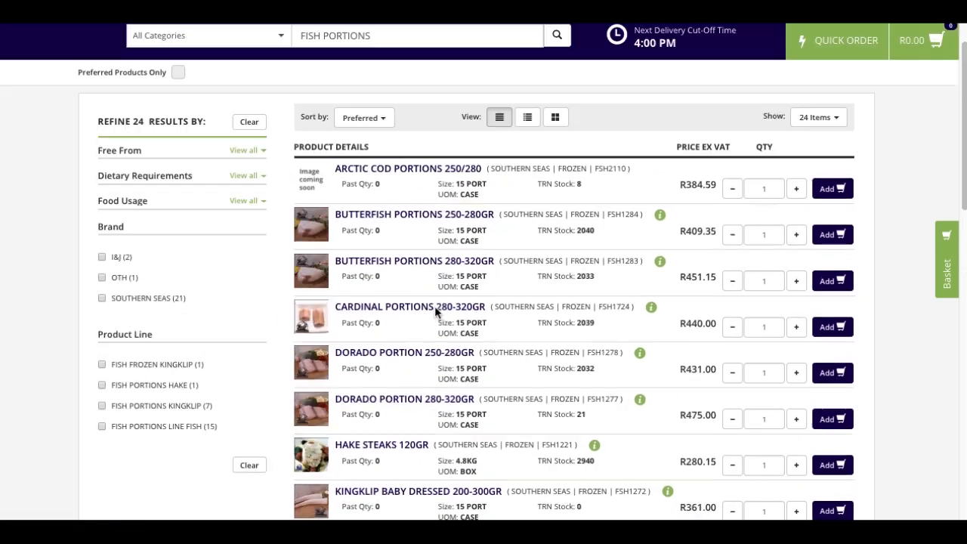
scroll(up, 3)
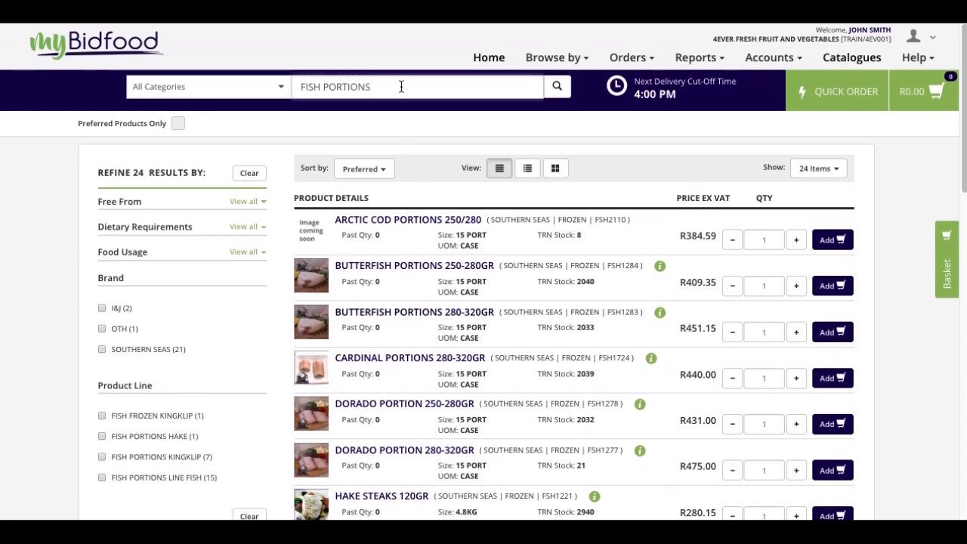
- Extend the search to FISH PORTIONS BUTTERFISH, leaving the 250-280GR and 280-320GR portions
text(BUTTERFISH)
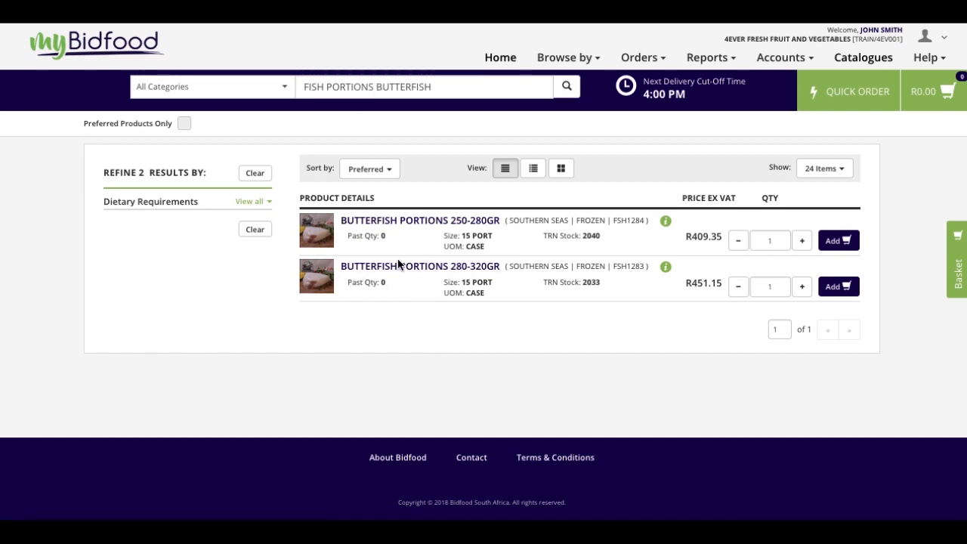
mouse_move(429, 316)
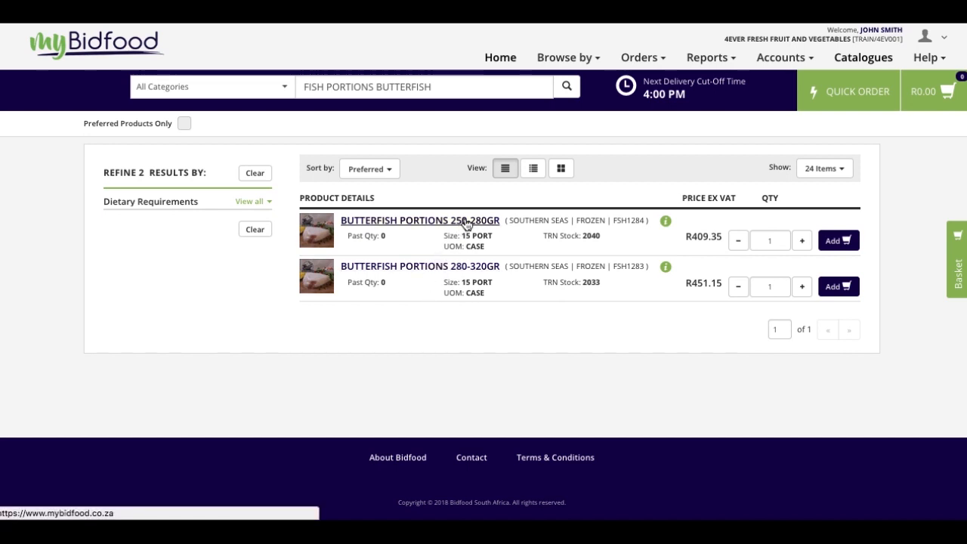
click(423, 86)
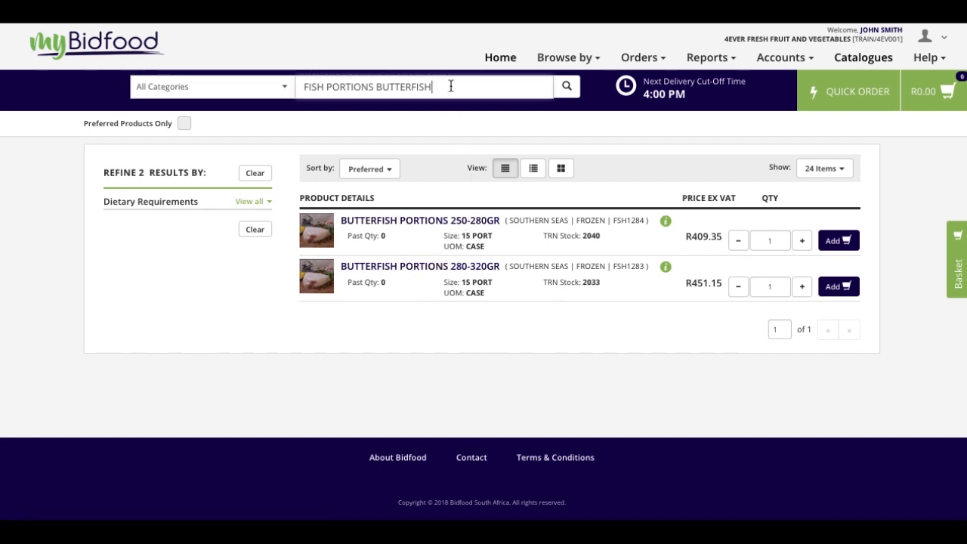
- Add 250 to the search, isolating Butterfish Portions 250-280GR at R409.35
text(250)
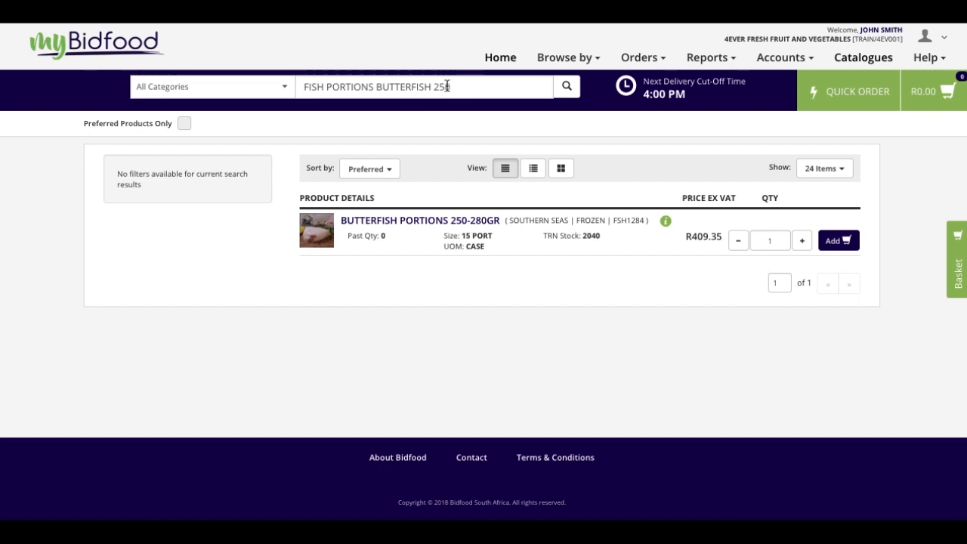
text(0)
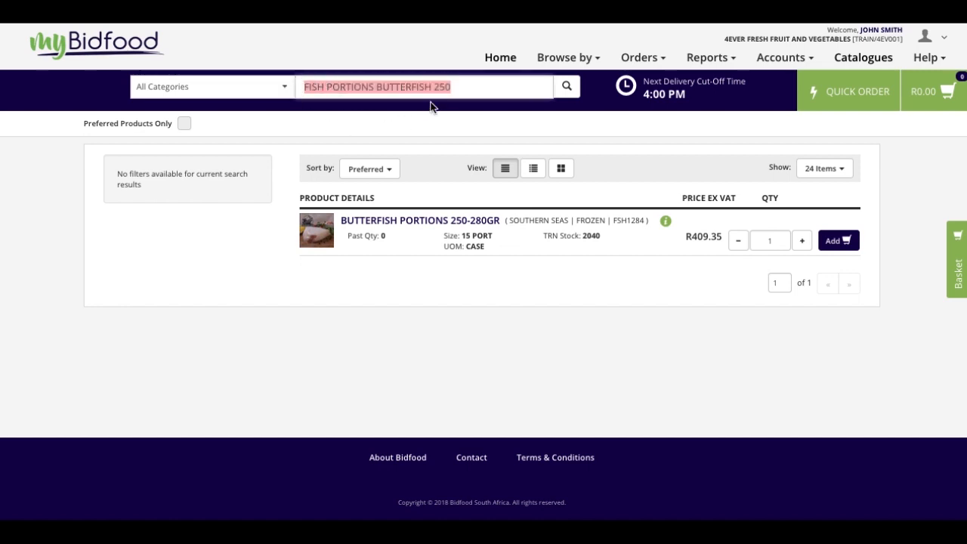
mouse_move(477, 86)
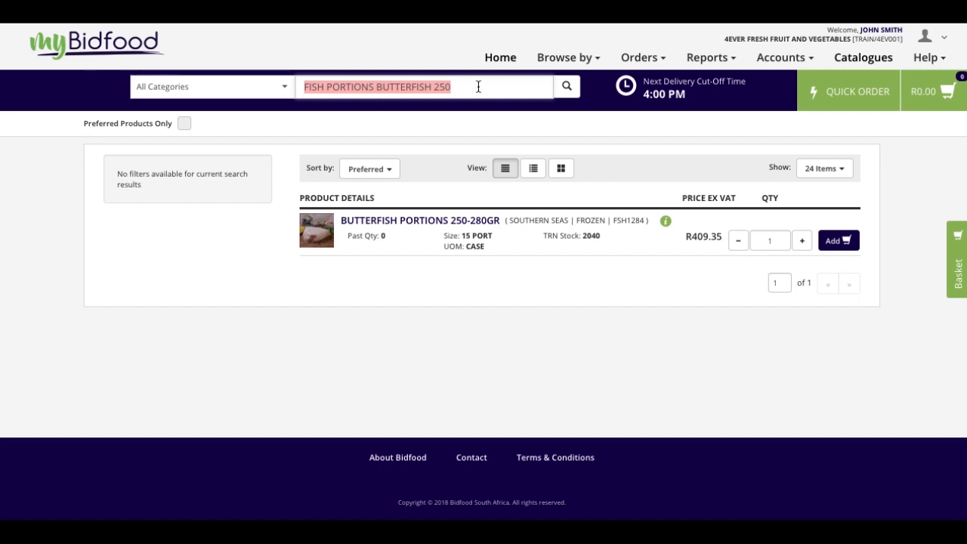
- Replace the search words with the abbreviation FIS POR
text(FIS POR)
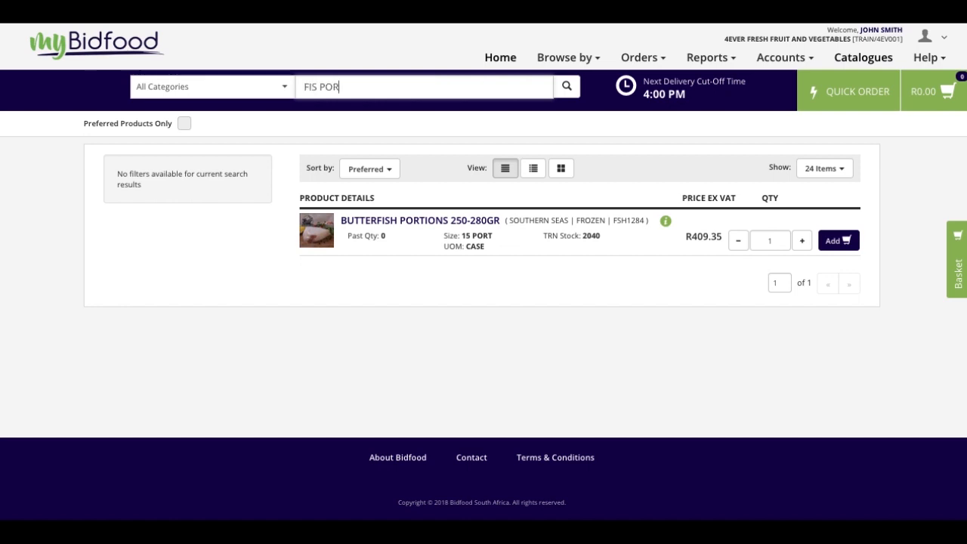
- Complete the abbreviated search FIS POR BUT 250, returning only Butterfish Portions 250-280GR
text(BUT 250)
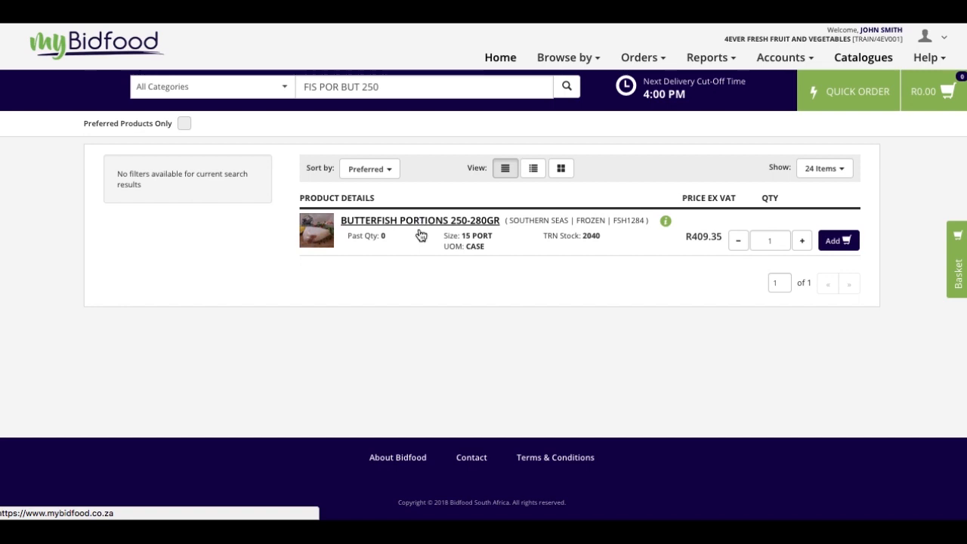
mouse_move(426, 278)
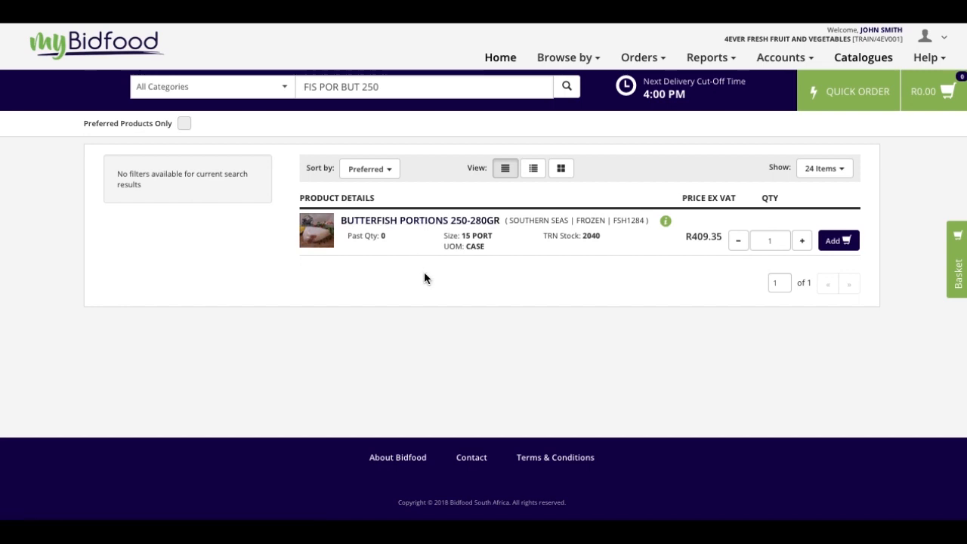